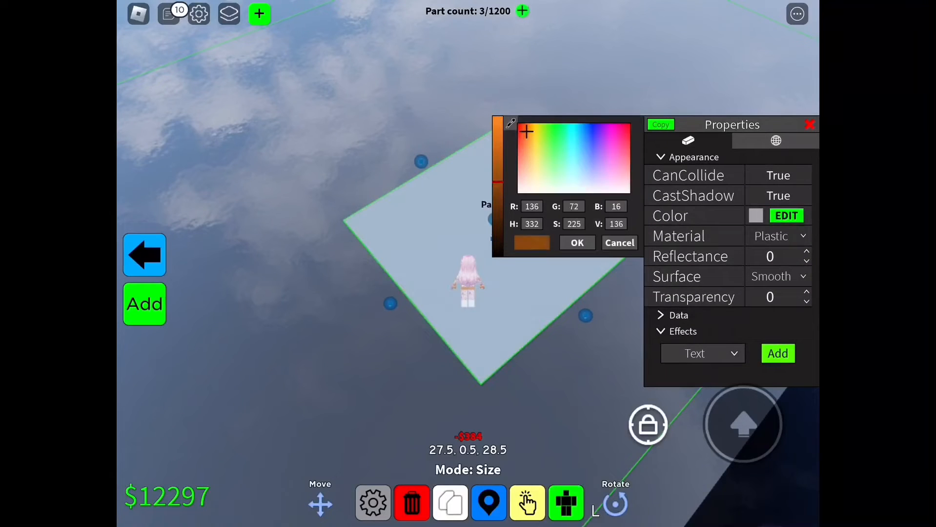
- Apply the brown colour and Wood material to the floor part
left_click(578, 242)
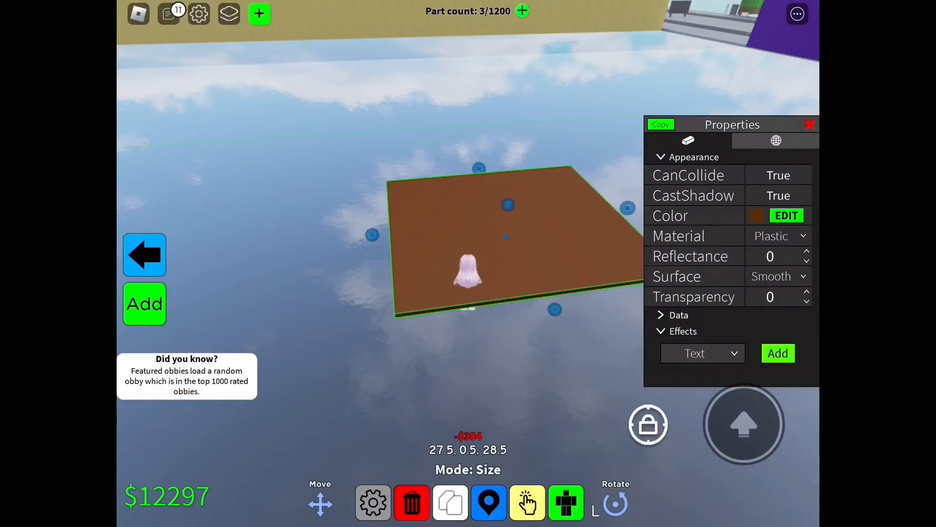
left_click(777, 235)
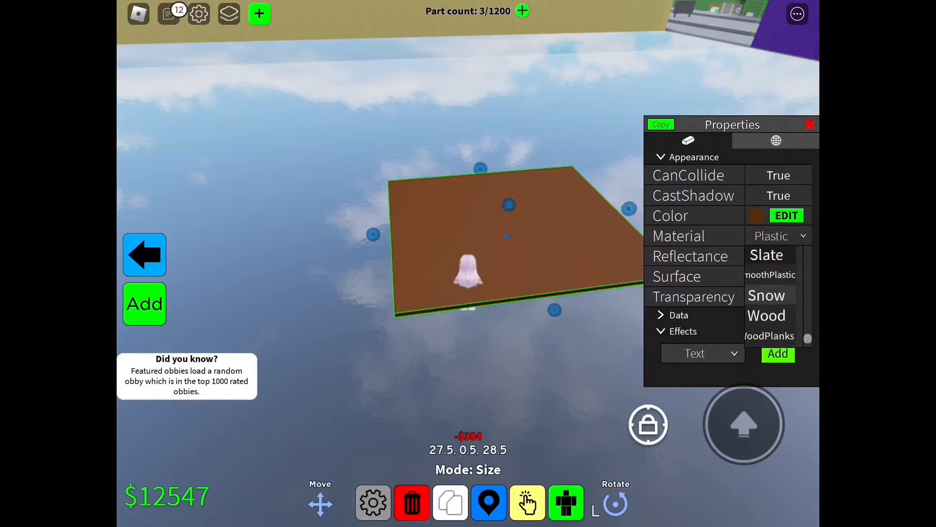
left_click(766, 315)
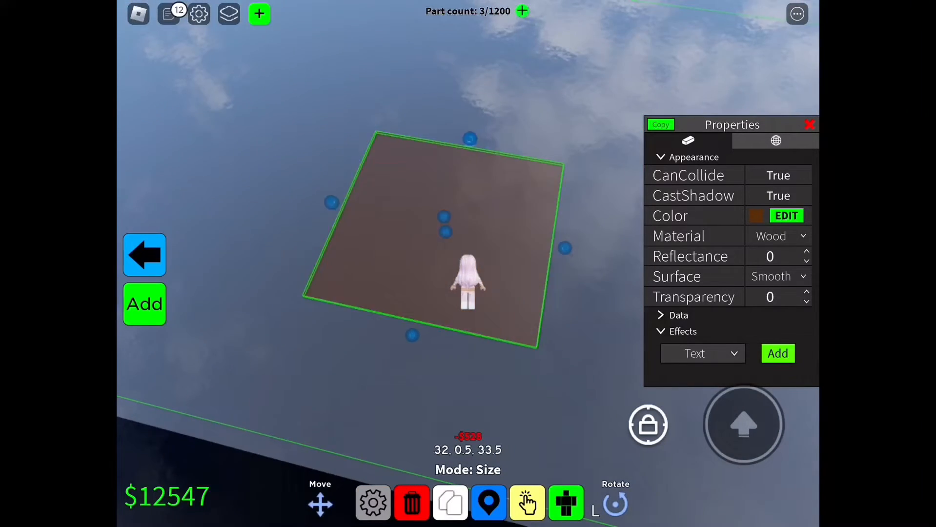
- Clone the part into walls and a roof, then select a saved premade chair model
left_click(450, 504)
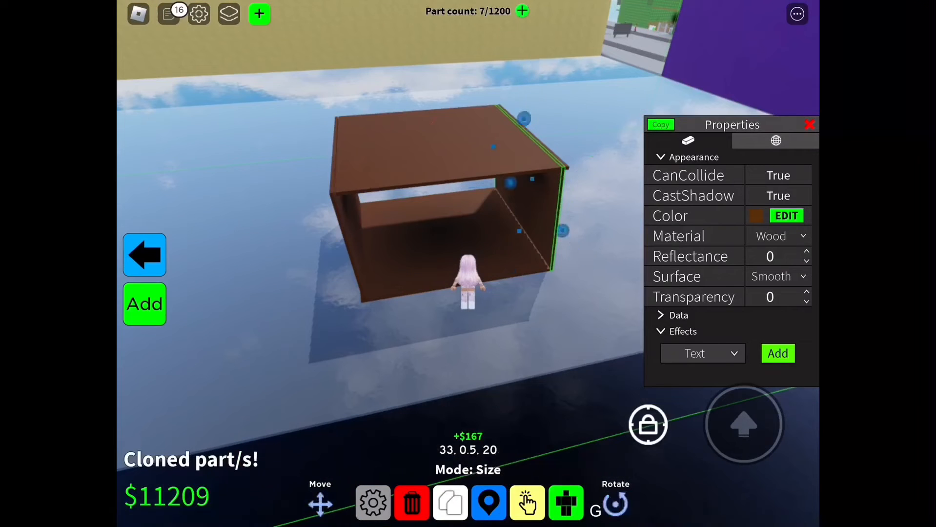
left_click(526, 505)
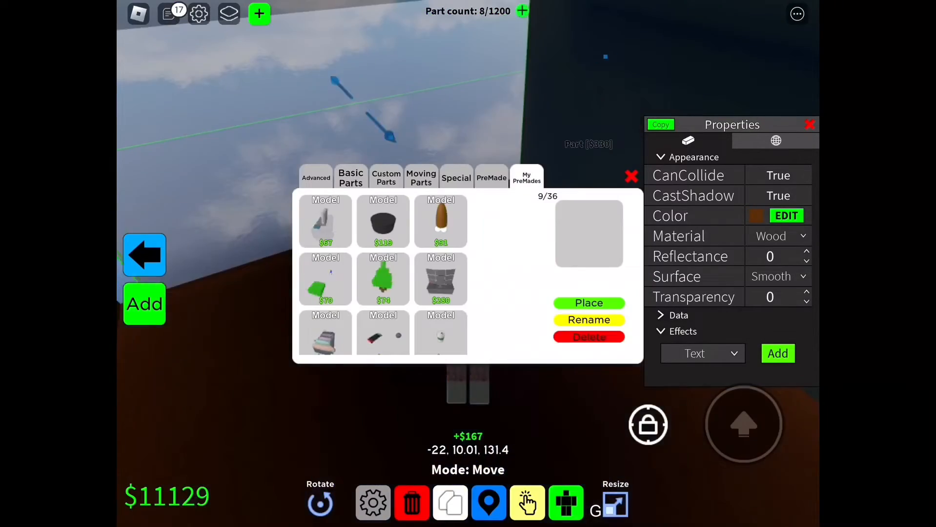
left_click(440, 278)
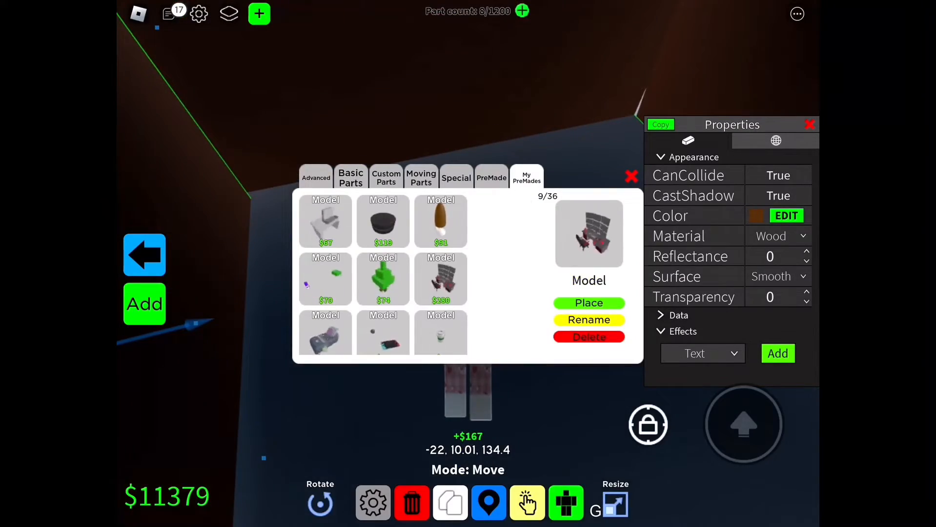